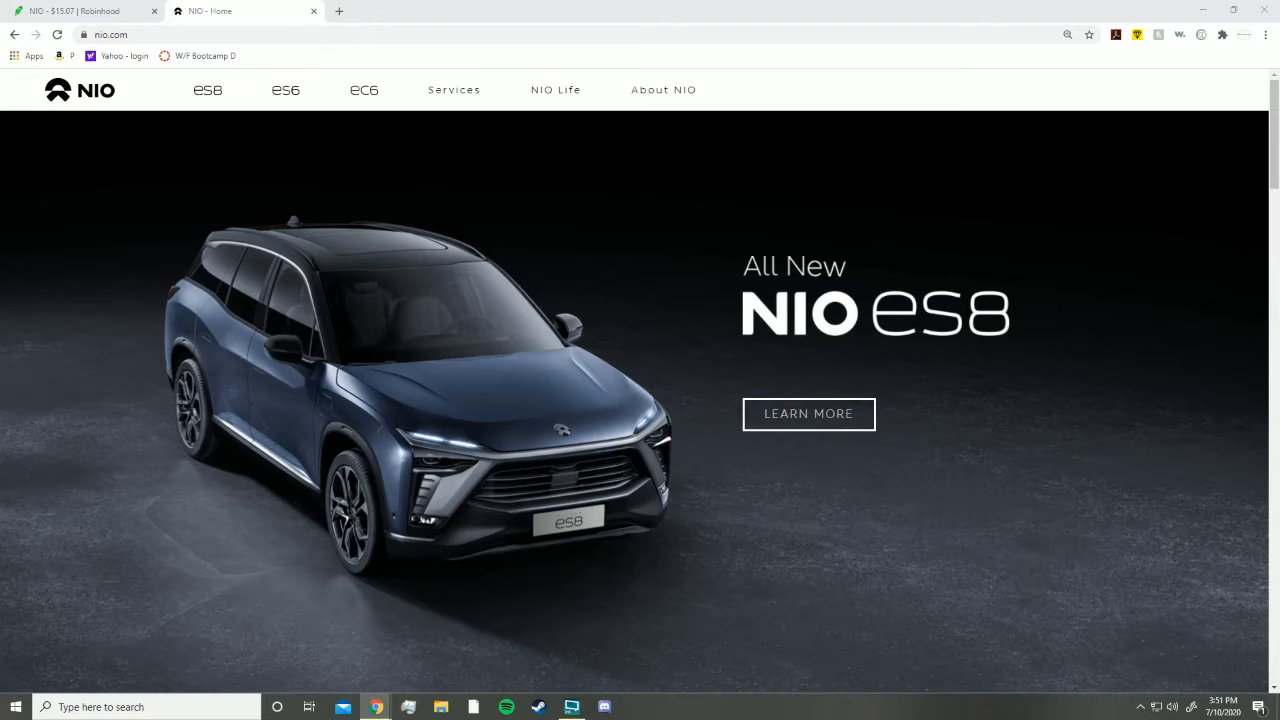
Switch from the nio.com tab to NIO's stock page on Robinhood
{"action": "left_click", "coordinate": [80, 12]}
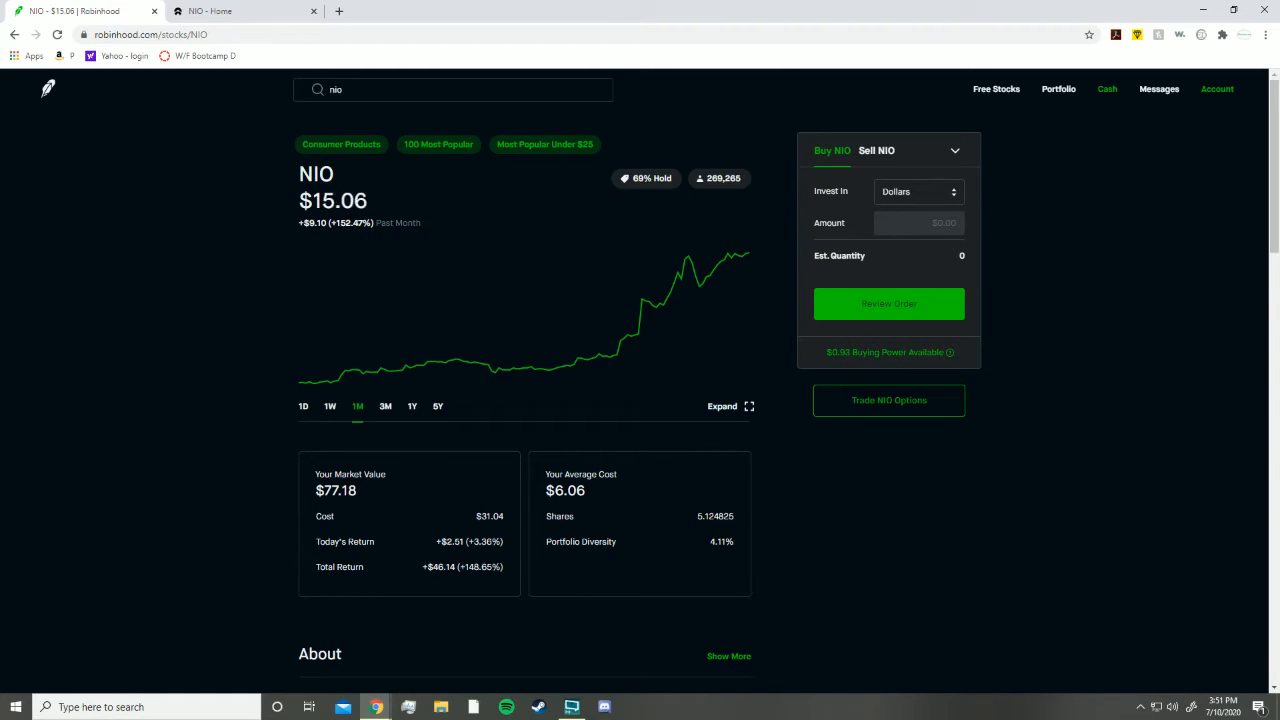
View NIO's 3-month chart, then the past-week chart showing a +36.29% gain
{"action": "left_click", "coordinate": [384, 406]}
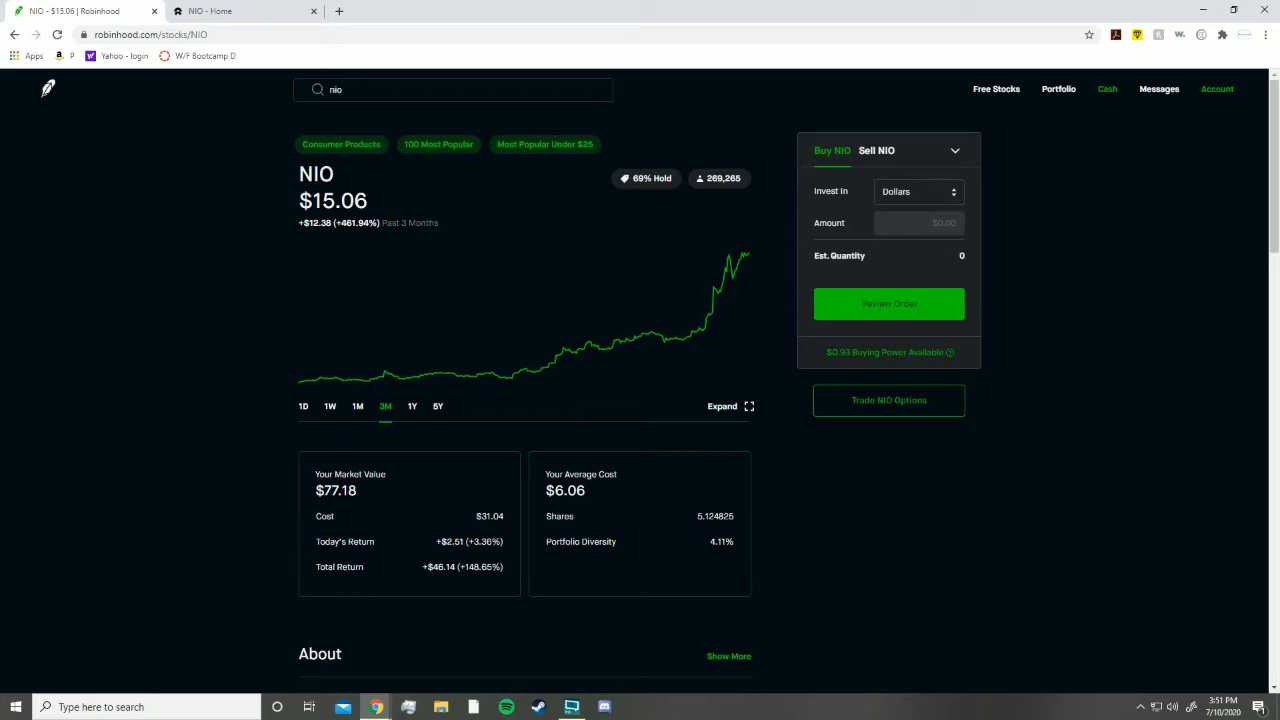
{"action": "left_click", "coordinate": [330, 406]}
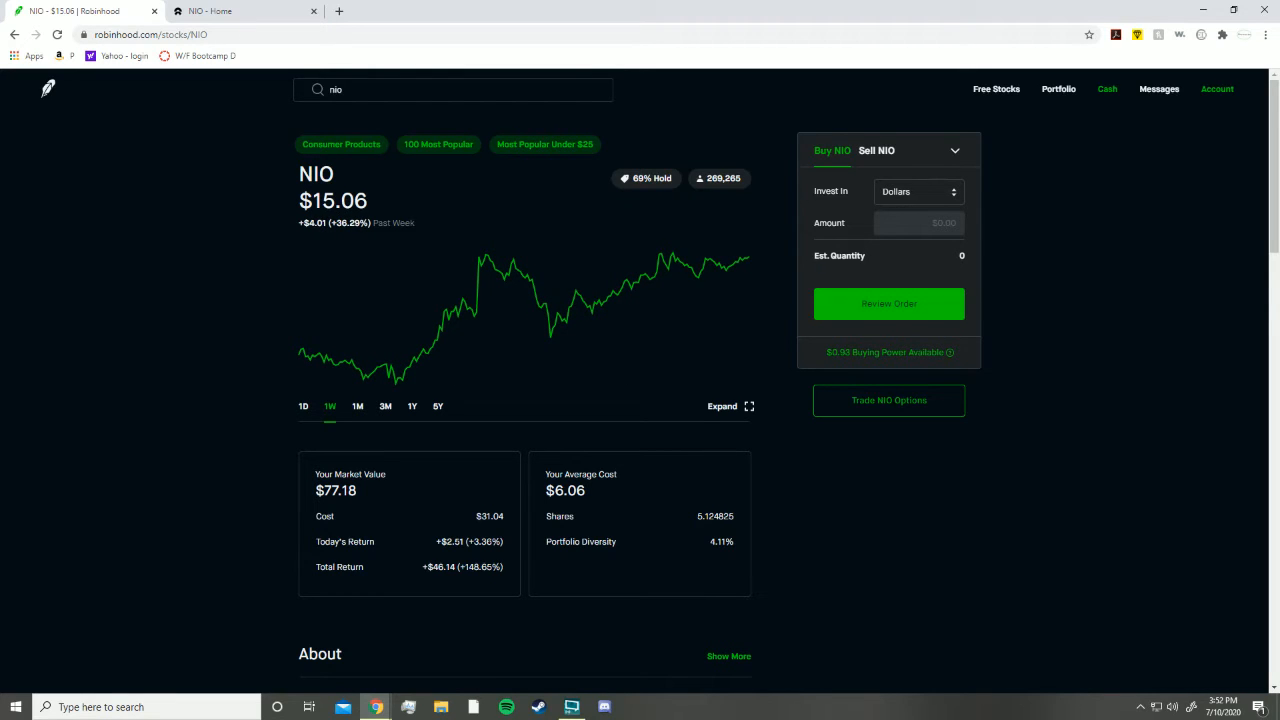
{"action": "mouse_move", "coordinate": [444, 310]}
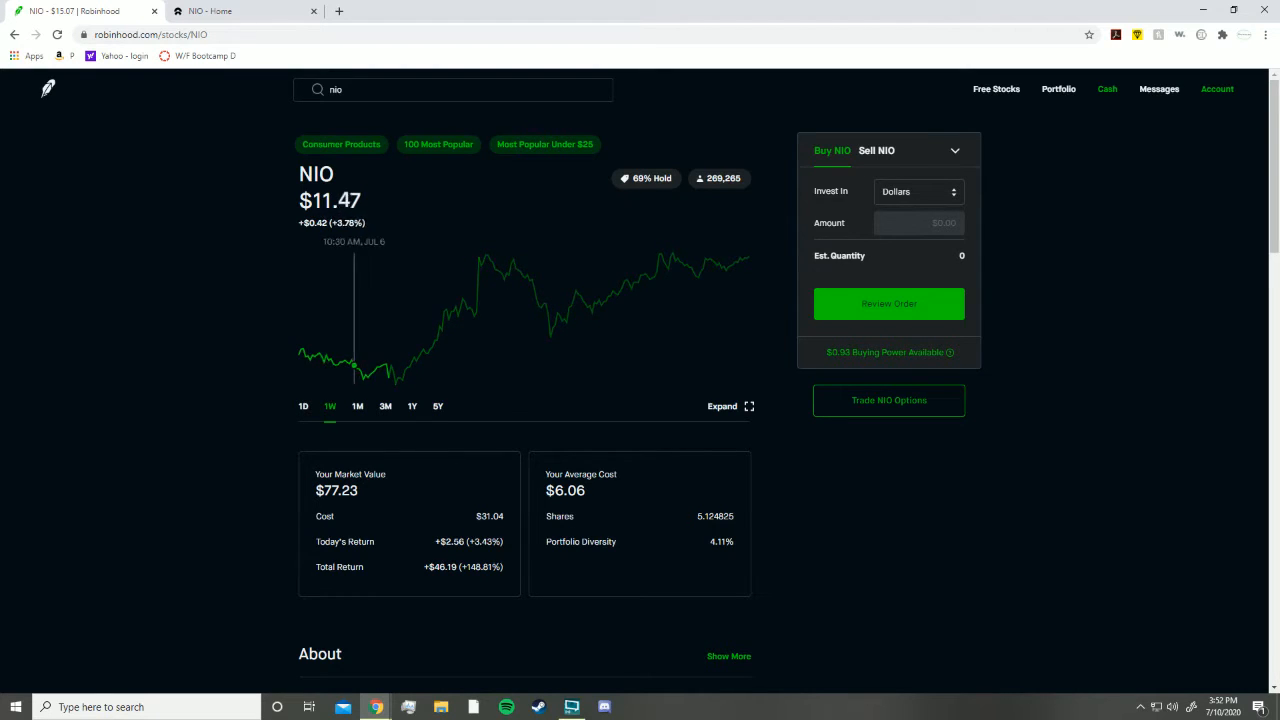
{"action": "mouse_move", "coordinate": [356, 360]}
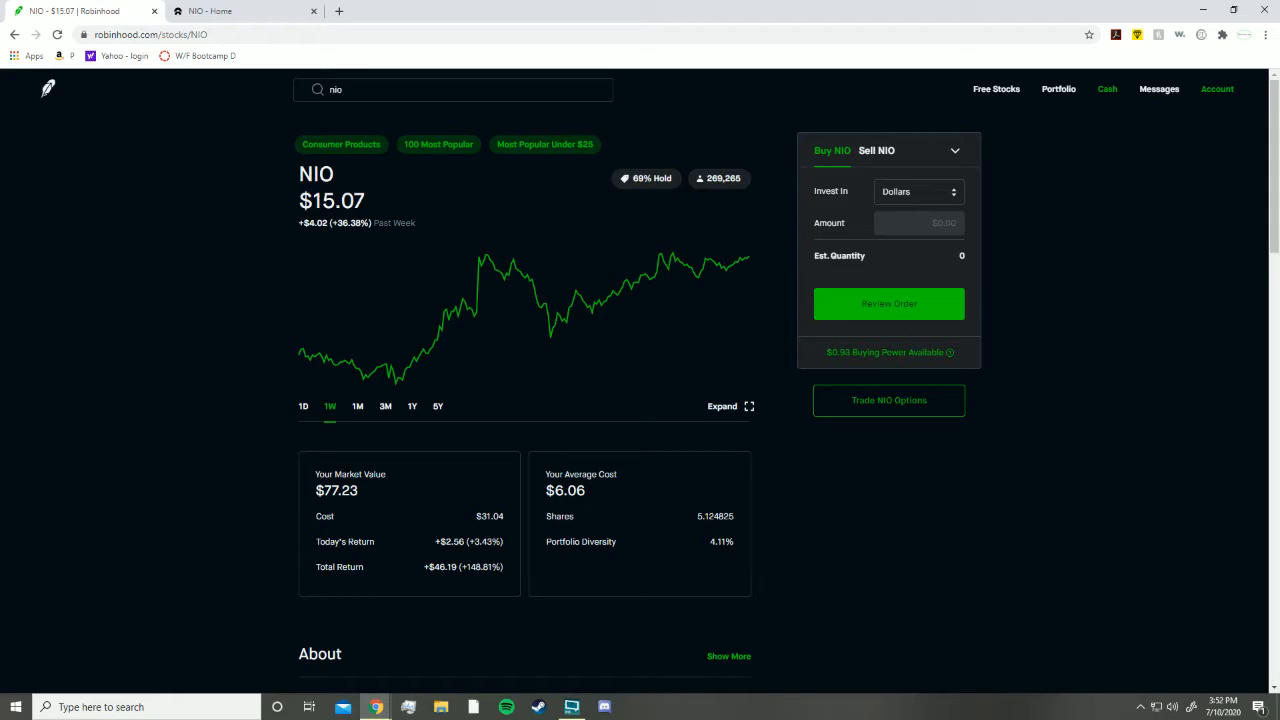
{"action": "mouse_move", "coordinate": [430, 350]}
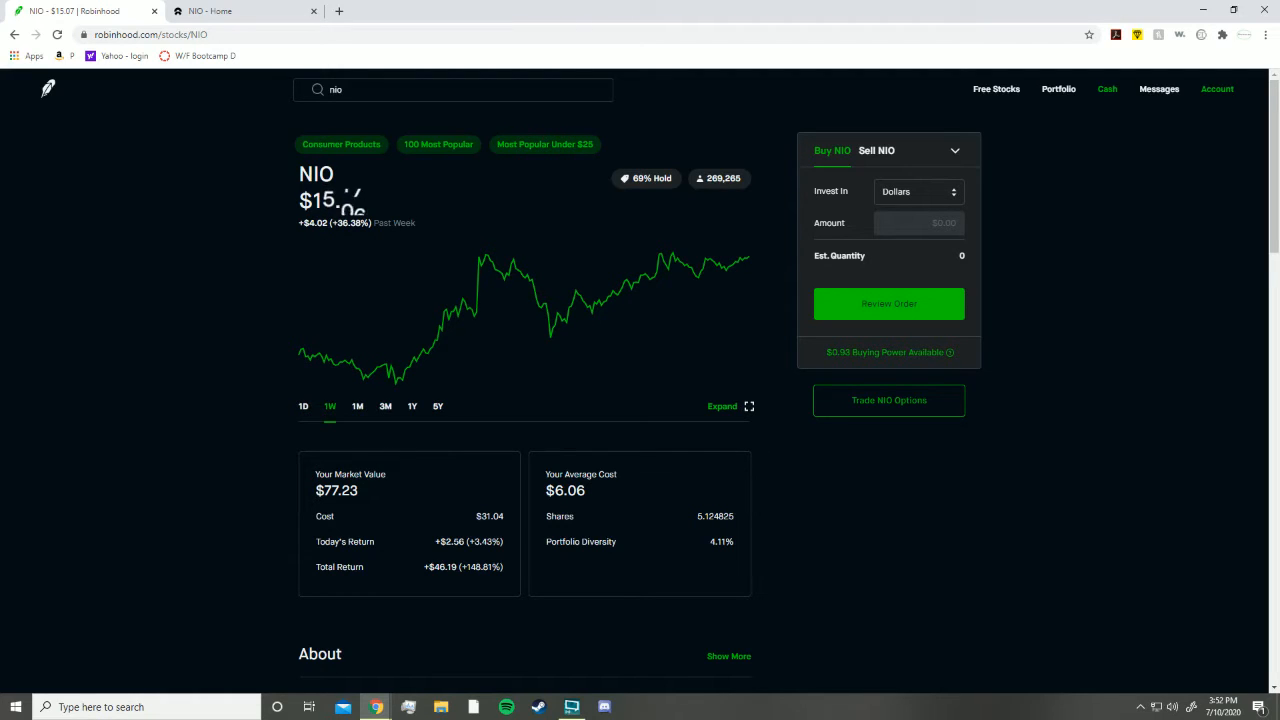
Browse the nio.com homepage down through the ES8, NIO App and EC6 sections and back to the top
{"action": "left_click", "coordinate": [244, 12]}
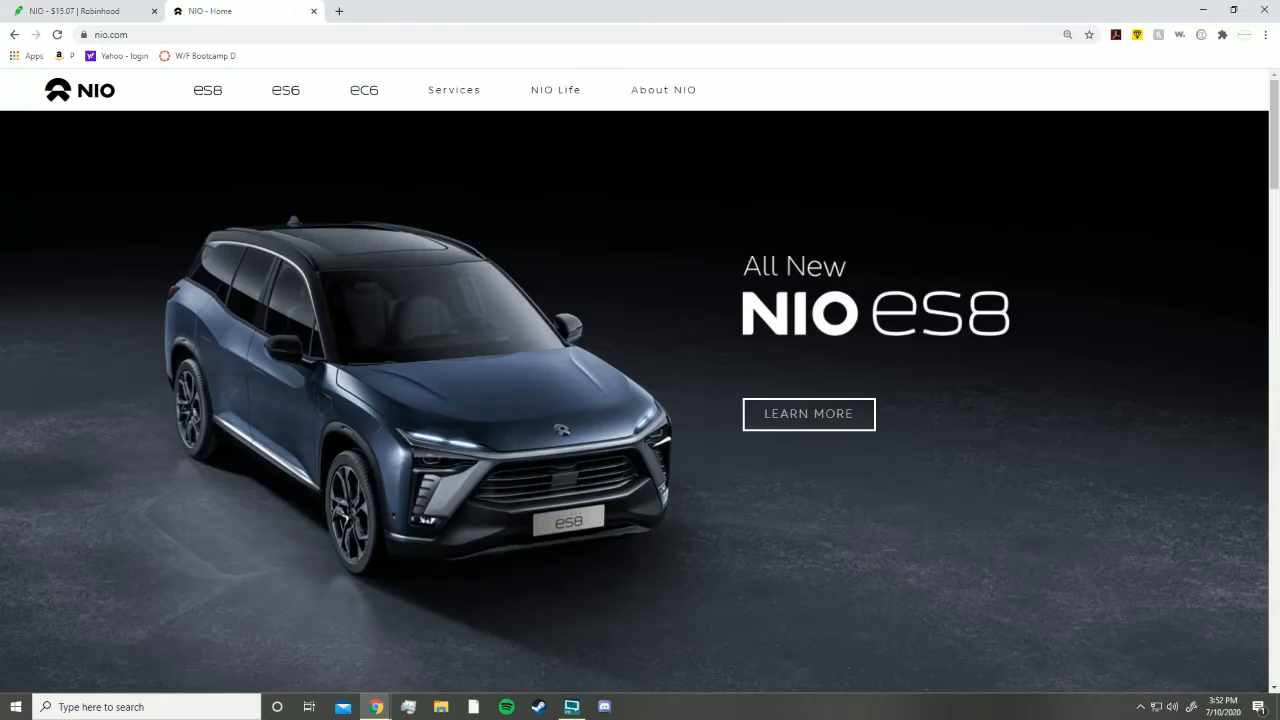
{"action": "scroll", "scroll_direction": "down", "scroll_amount": 3}
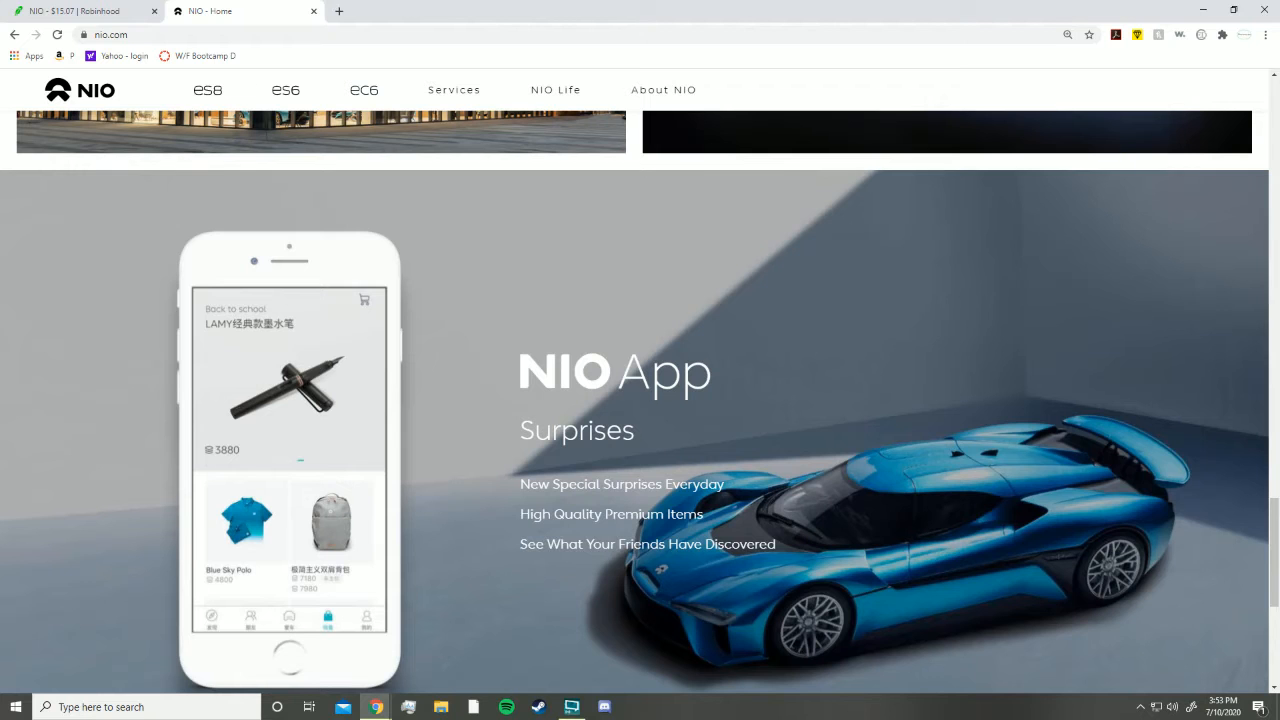
{"action": "scroll", "scroll_direction": "down", "scroll_amount": 3}
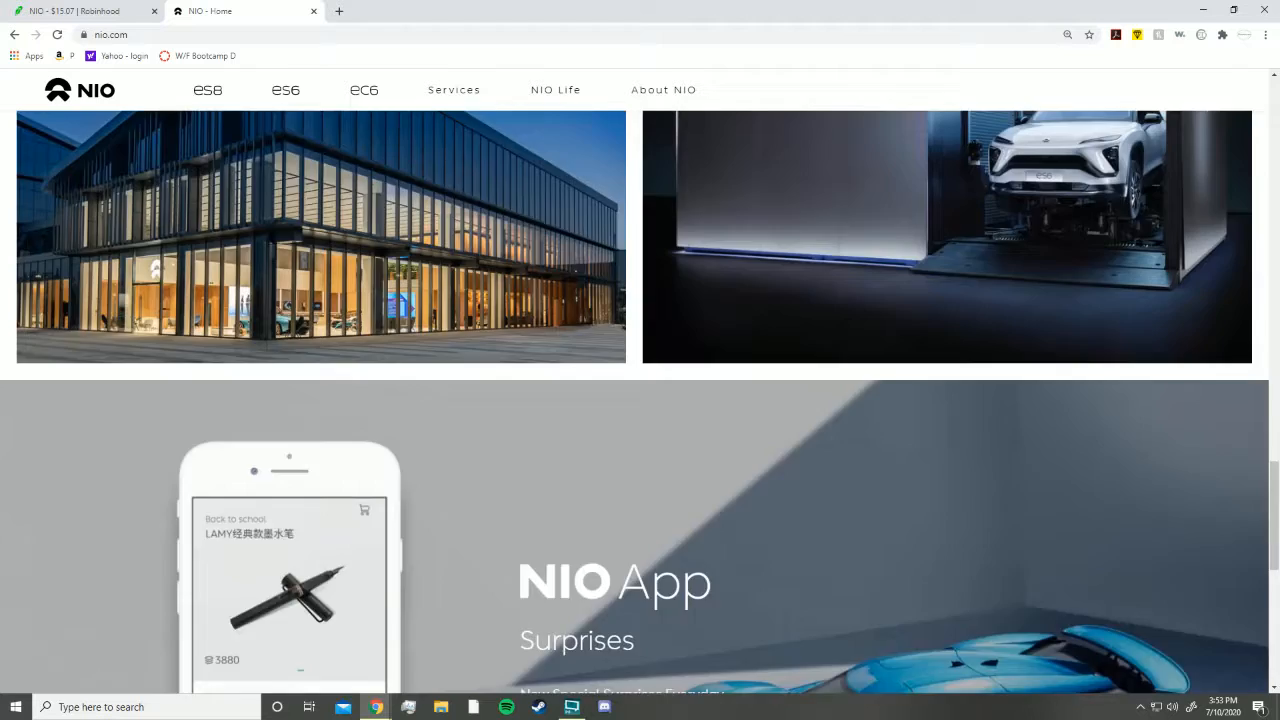
{"action": "left_click", "coordinate": [664, 90]}
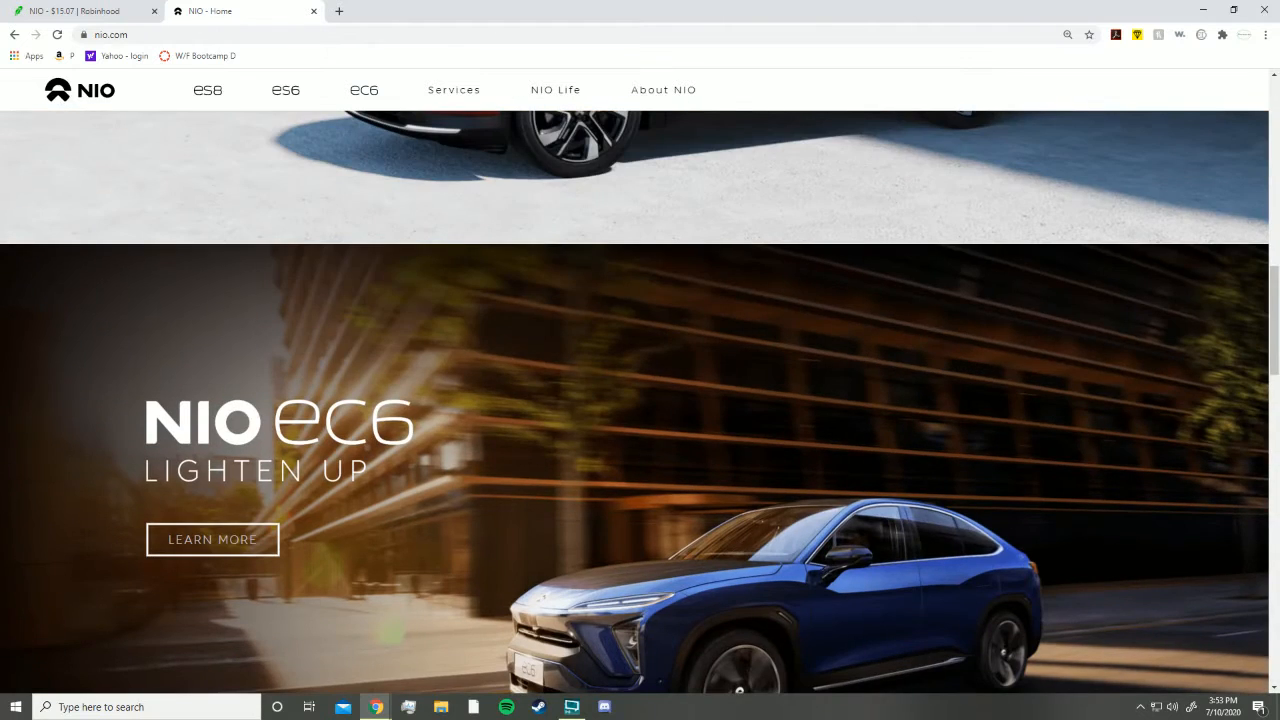
{"action": "scroll", "scroll_direction": "up", "scroll_amount": 3}
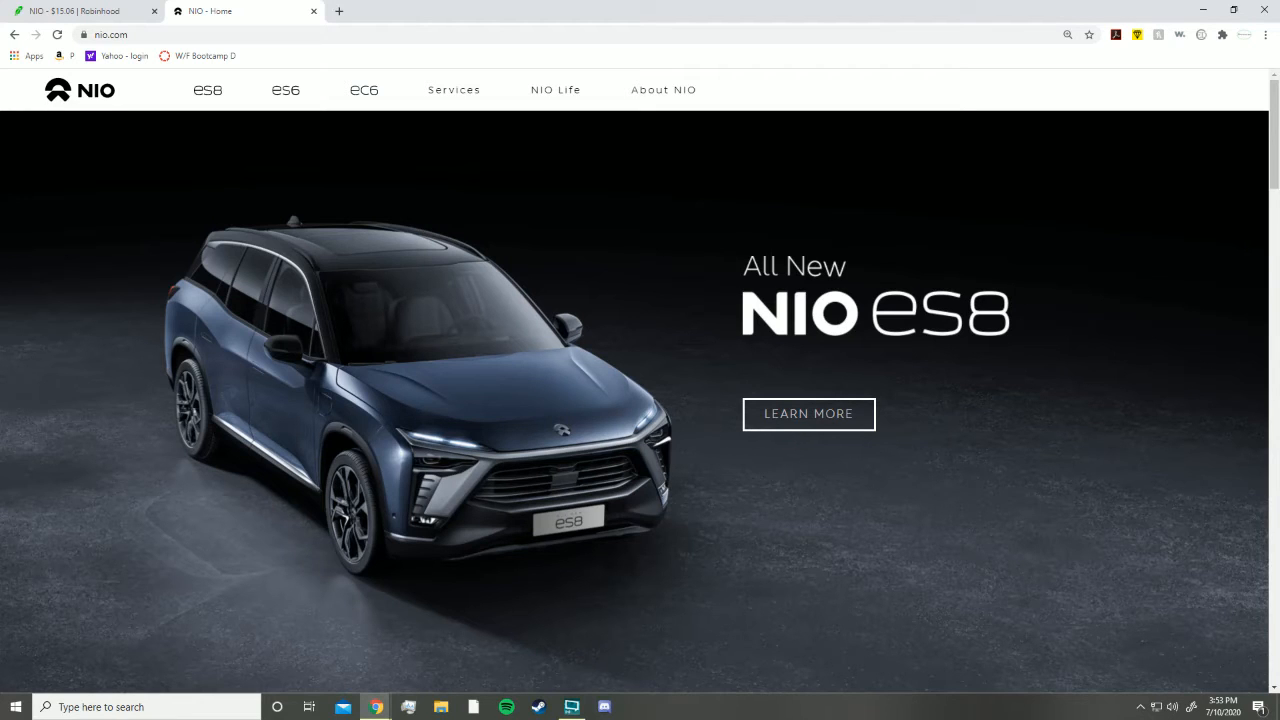
Return to NIO's Robinhood page and scroll through earnings, history, About and news
{"action": "left_click", "coordinate": [84, 12]}
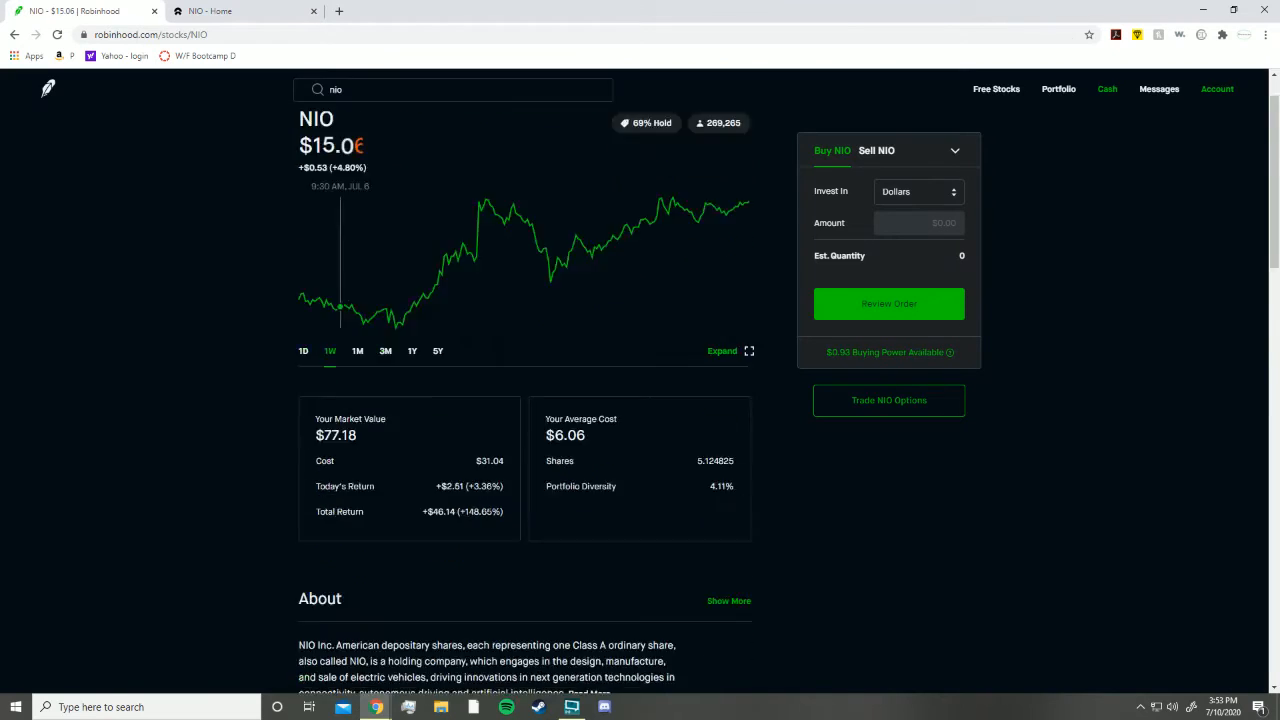
{"action": "scroll", "scroll_direction": "down", "scroll_amount": 3}
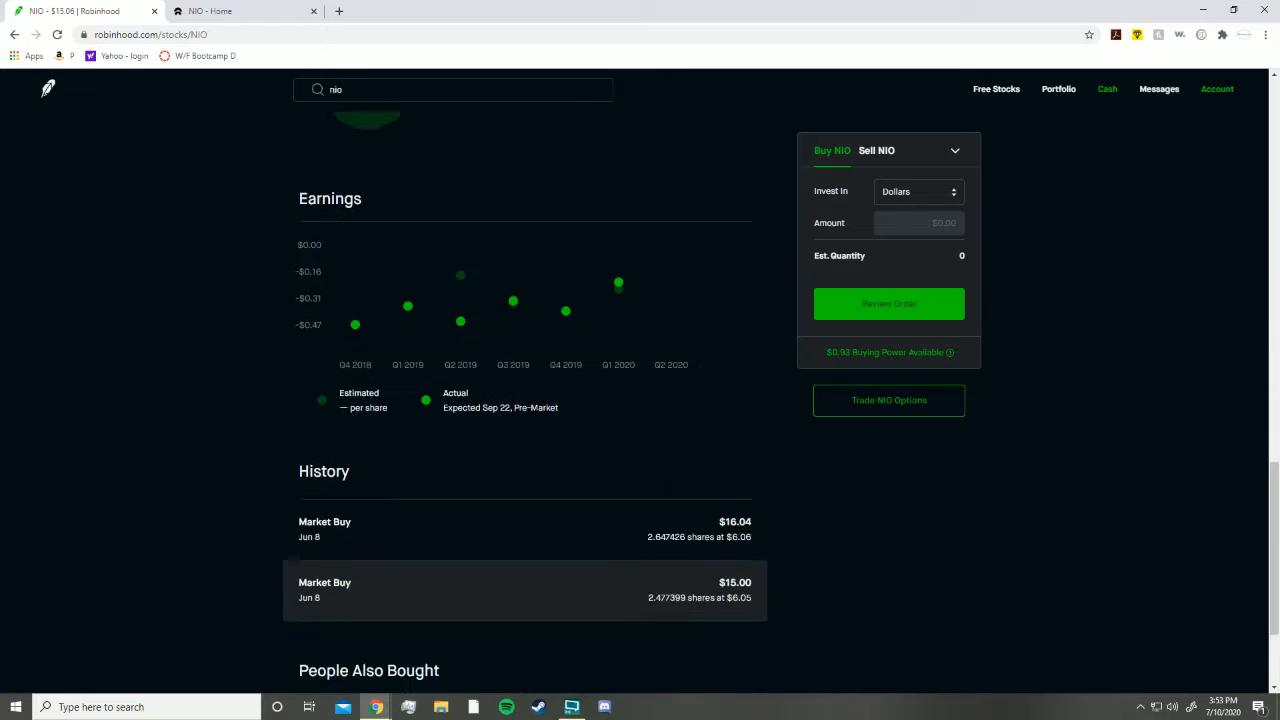
{"action": "scroll", "scroll_direction": "down", "scroll_amount": 3}
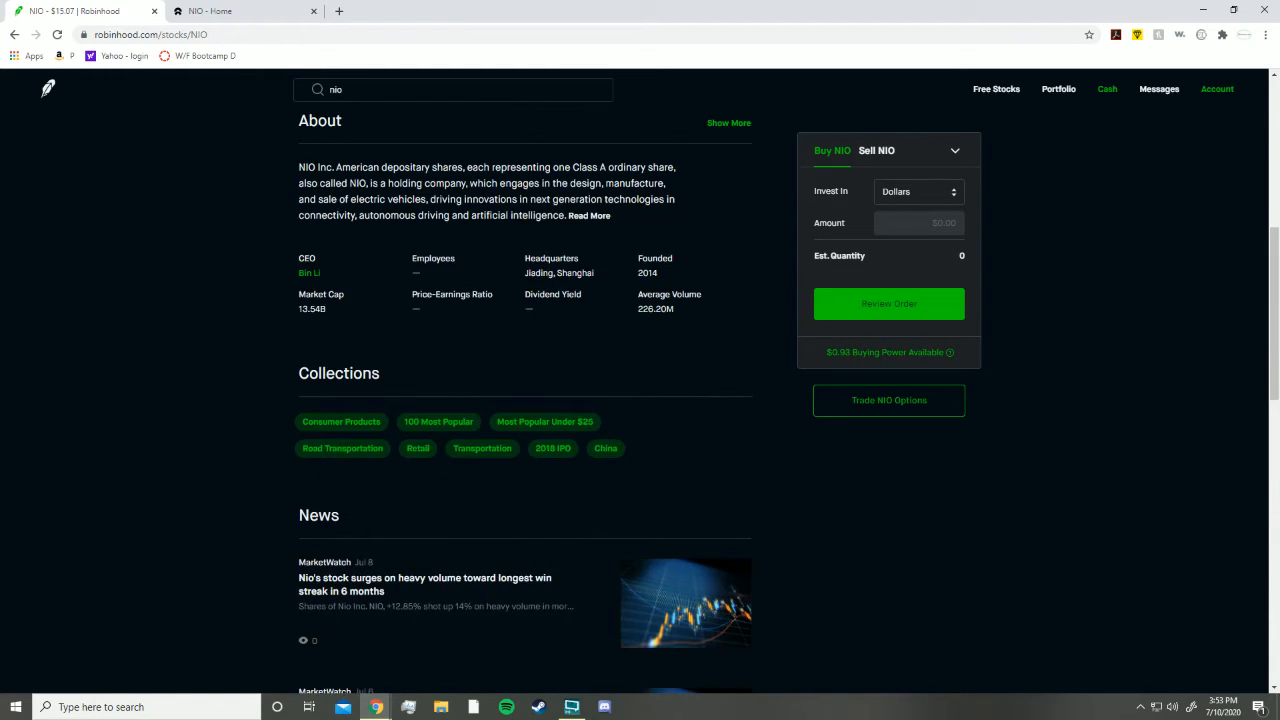
Scroll back to NIO's price and past-week chart, then switch to the nio.com homepage
{"action": "scroll", "scroll_direction": "up", "scroll_amount": 3}
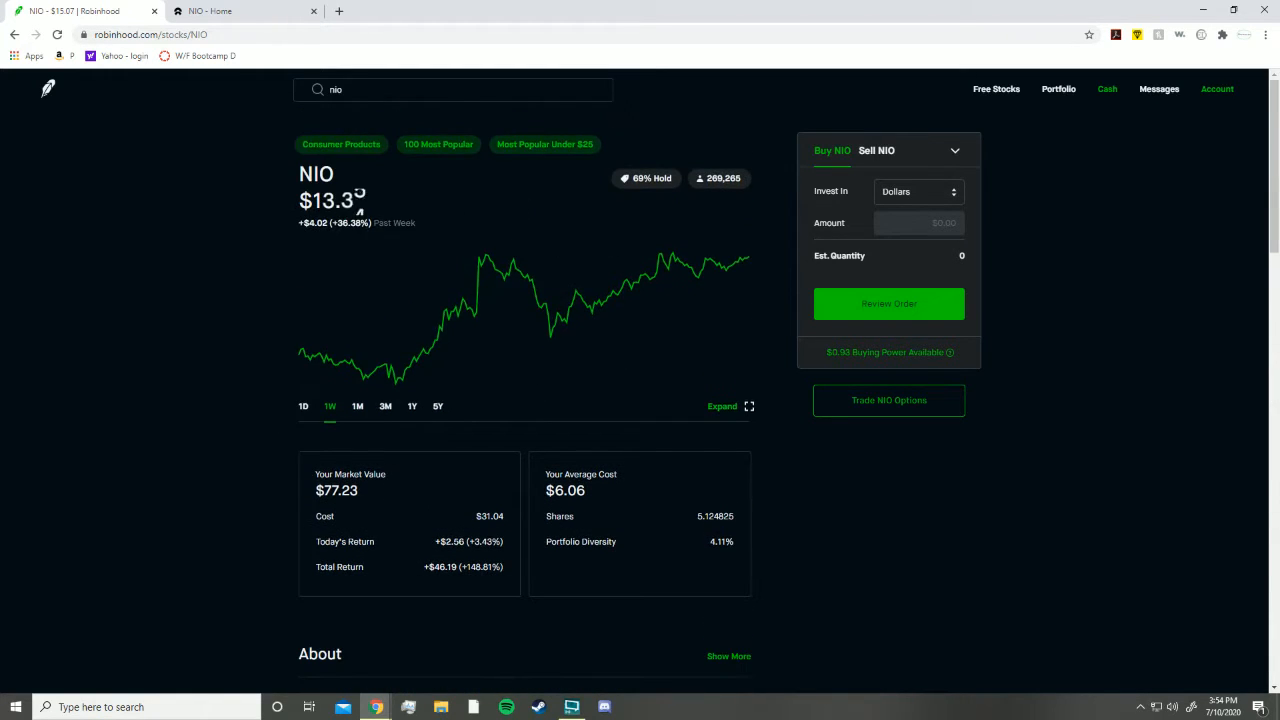
{"action": "mouse_move", "coordinate": [512, 260]}
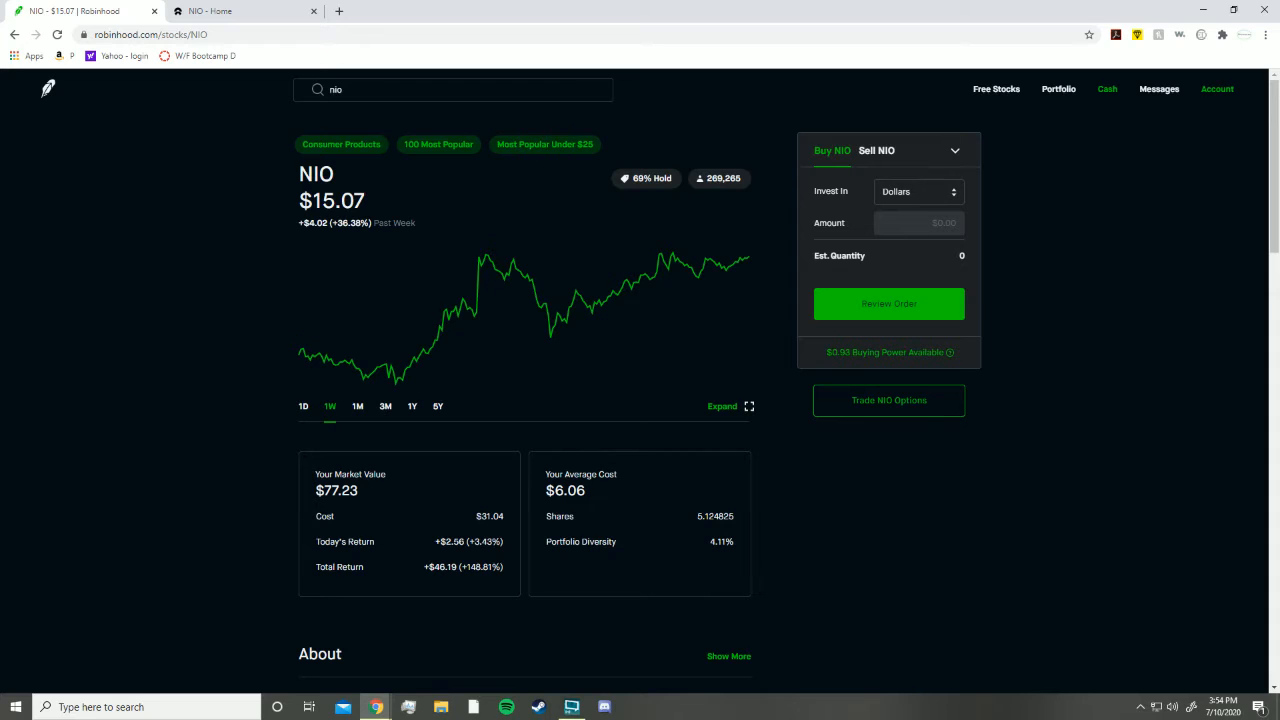
{"action": "left_click", "coordinate": [244, 12]}
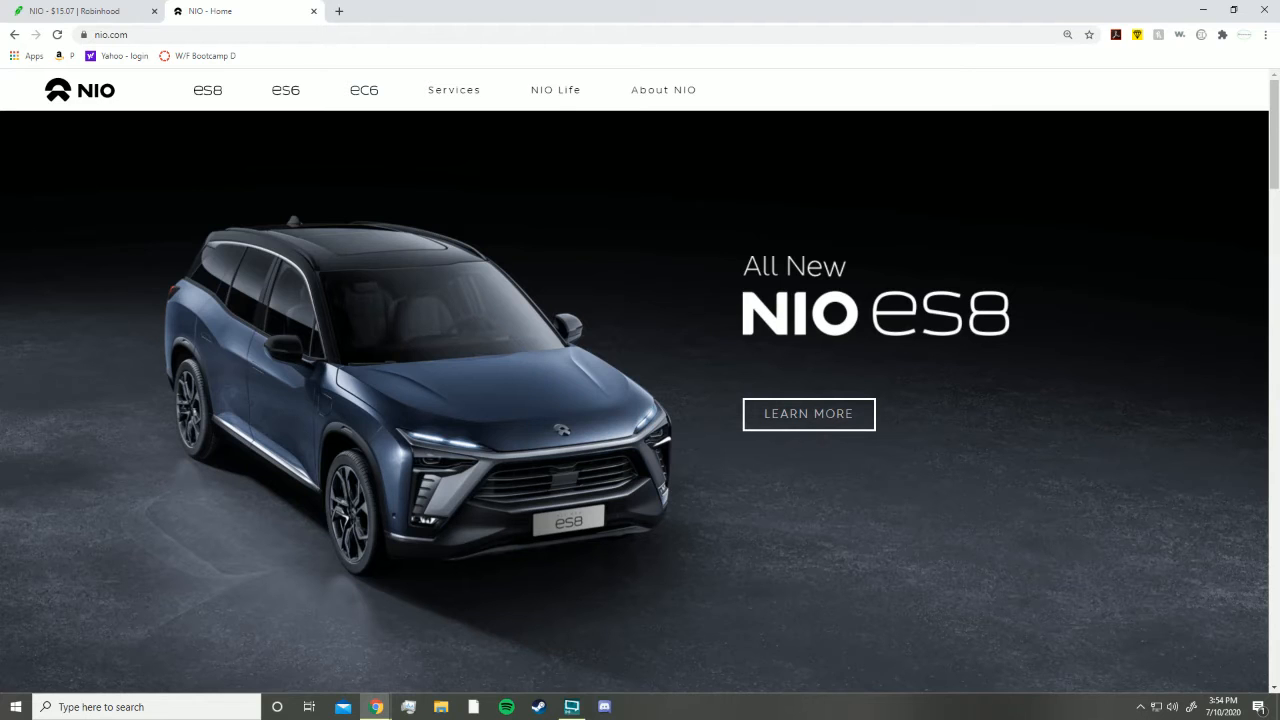
Scroll the nio.com homepage past the ES8 and ES6 banners to the EC6 'Lighten Up' section
{"action": "scroll", "scroll_direction": "down", "scroll_amount": 3}
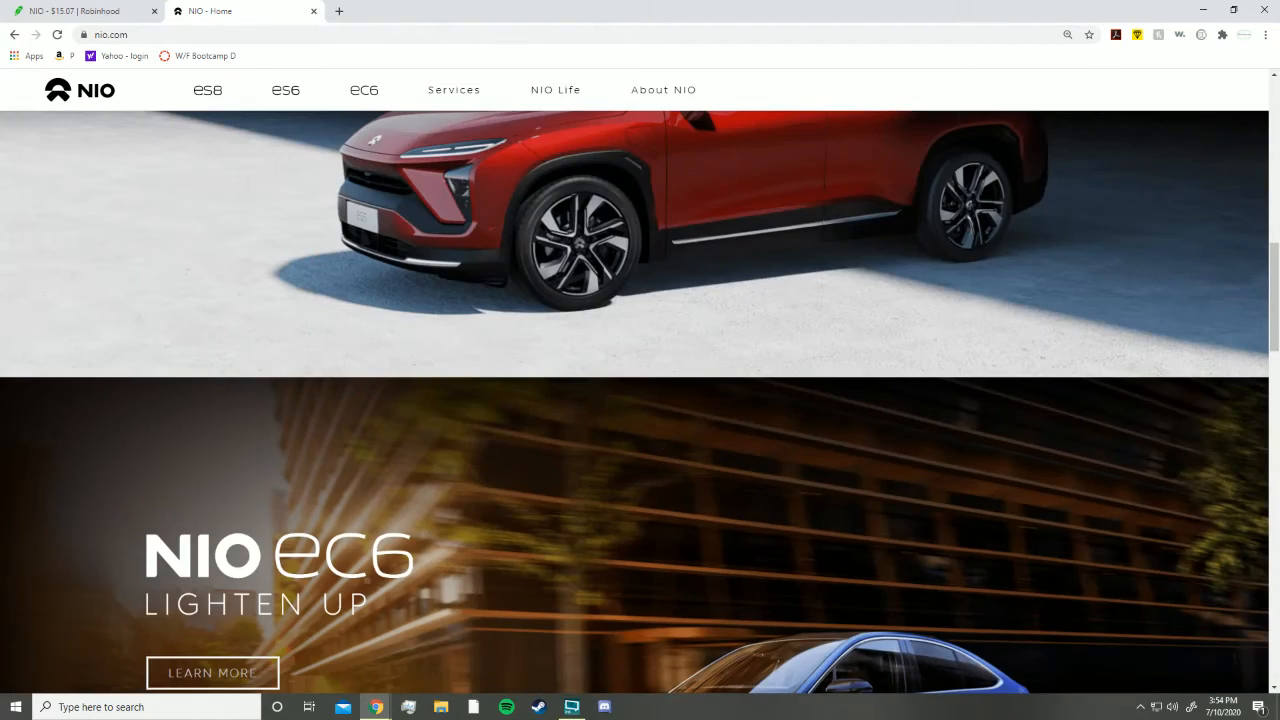
{"action": "scroll", "scroll_direction": "down", "scroll_amount": 3}
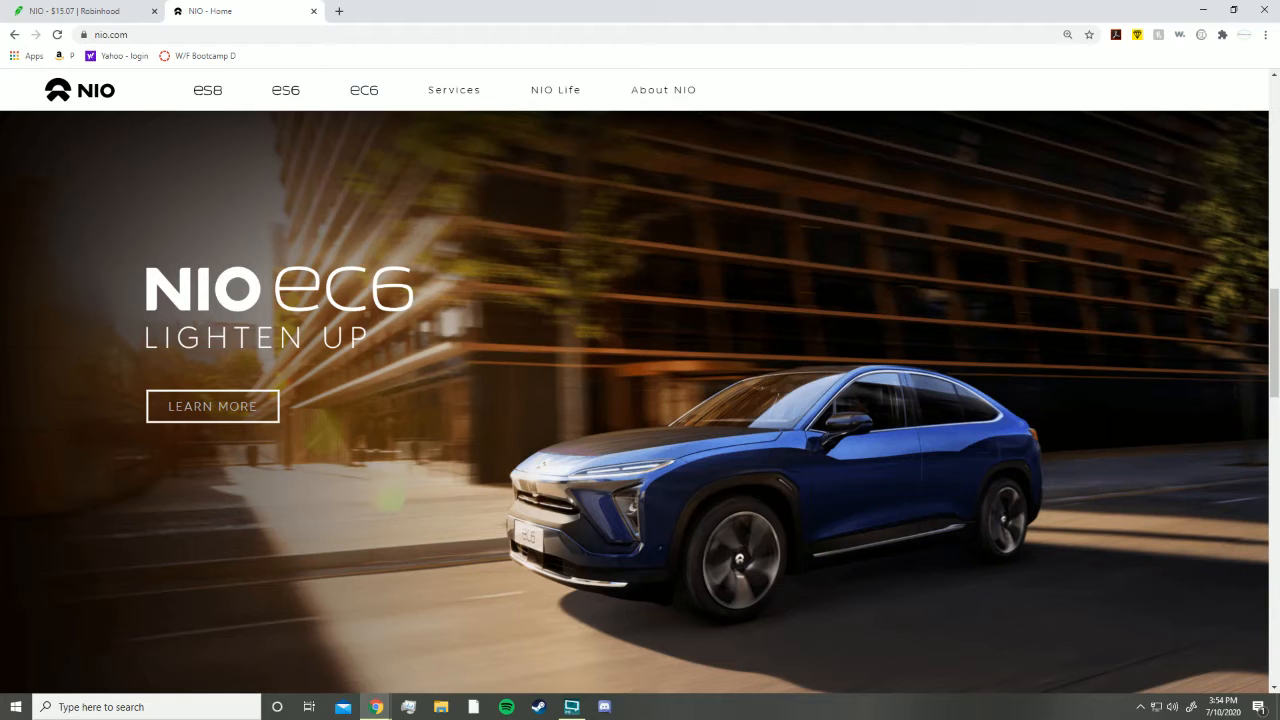
{"action": "scroll", "scroll_direction": "down", "scroll_amount": 3}
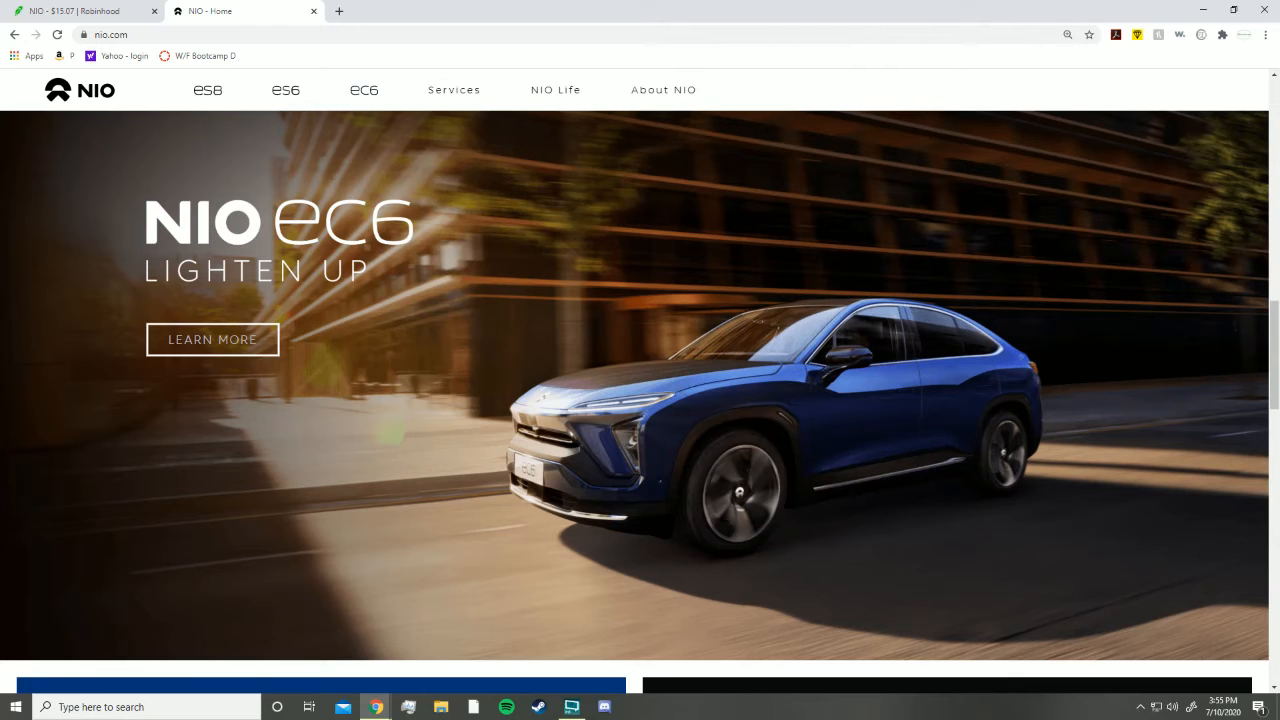
{"action": "scroll", "scroll_direction": "down", "scroll_amount": 3}
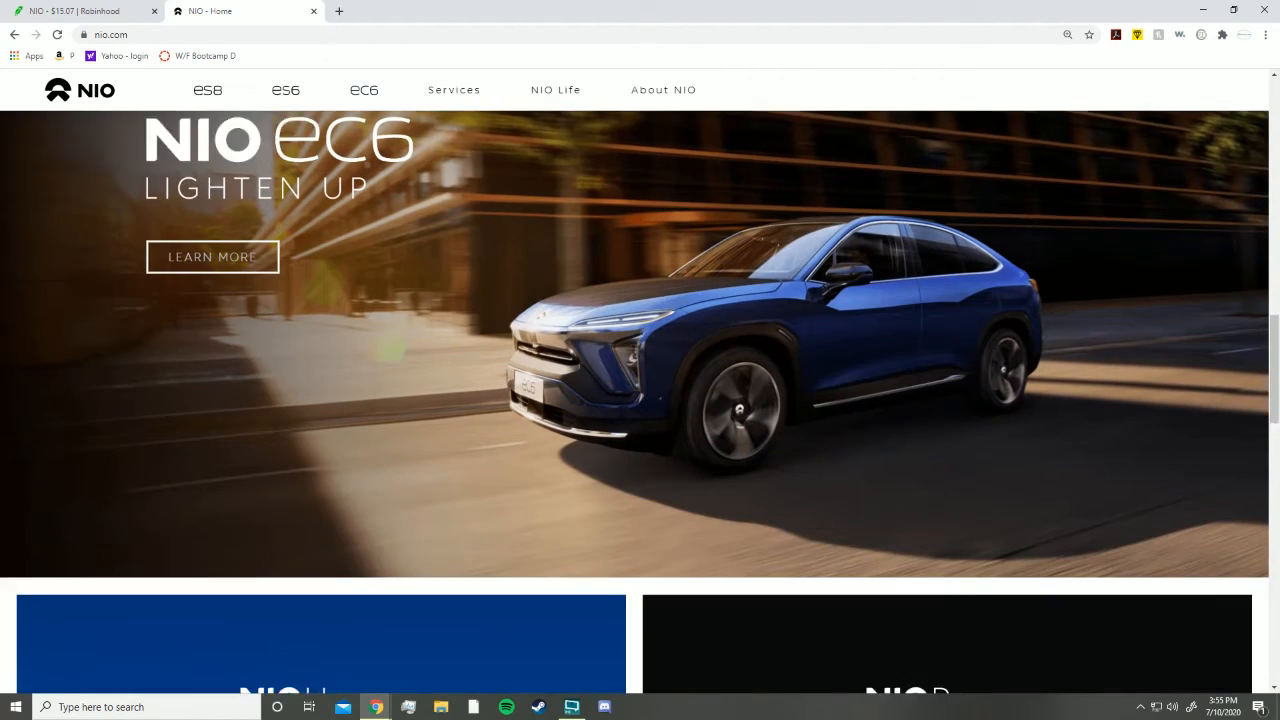
{"action": "scroll", "scroll_direction": "down", "scroll_amount": 3}
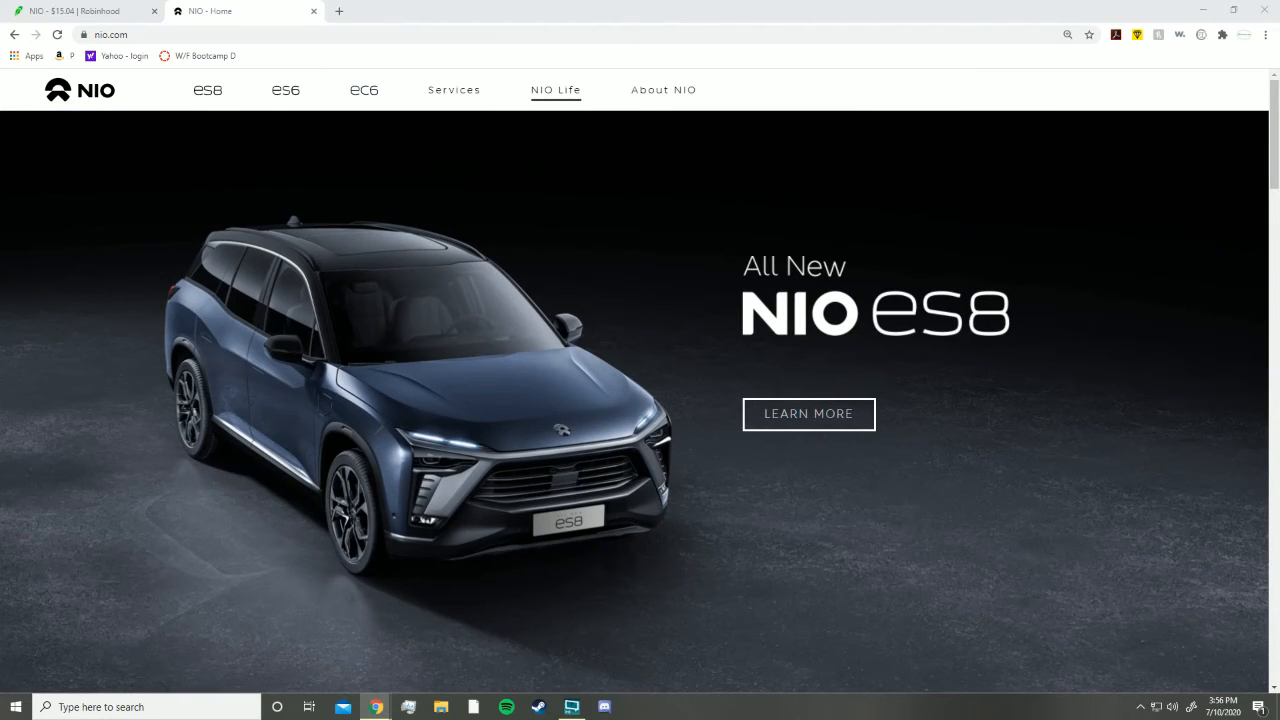
{"action": "mouse_move", "coordinate": [664, 90]}
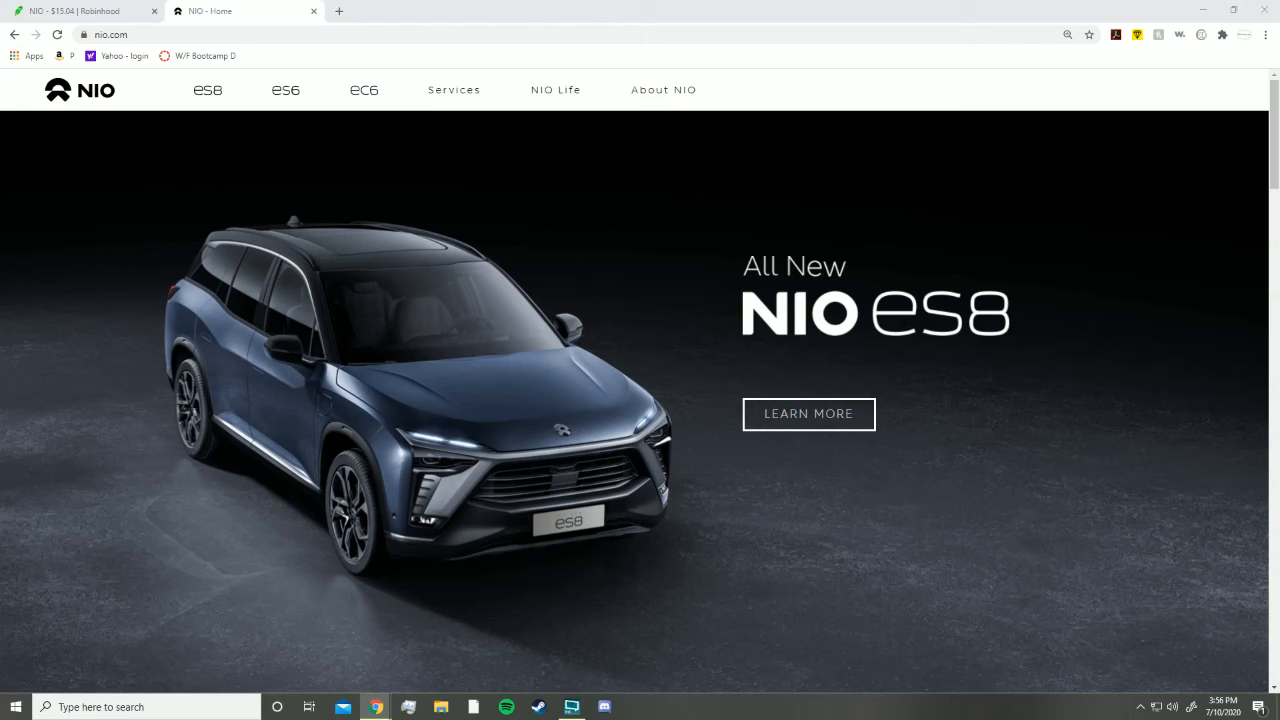
Switch to NIO's Robinhood stock page showing a $14.06 price and past-week chart
{"action": "left_click", "coordinate": [84, 12]}
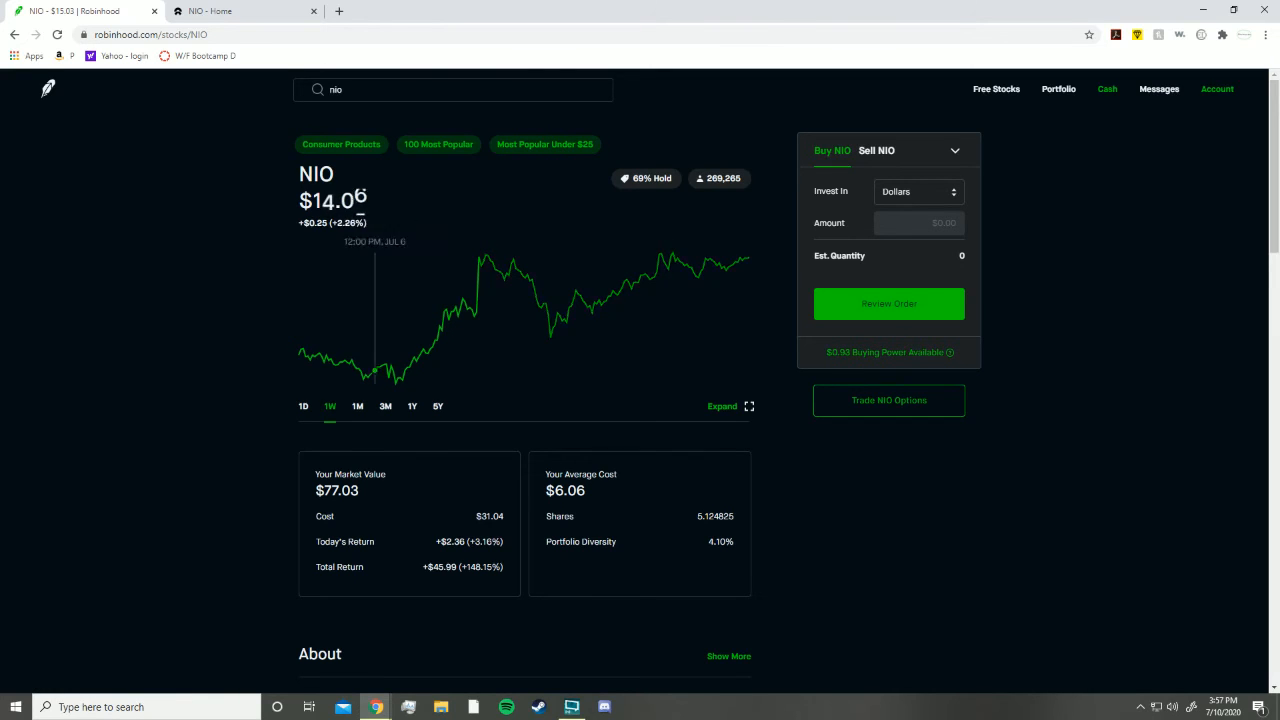
View NIO's one-year chart, up 280.51%, then toggle tabs ending on the nio.com homepage
{"action": "left_click", "coordinate": [412, 406]}
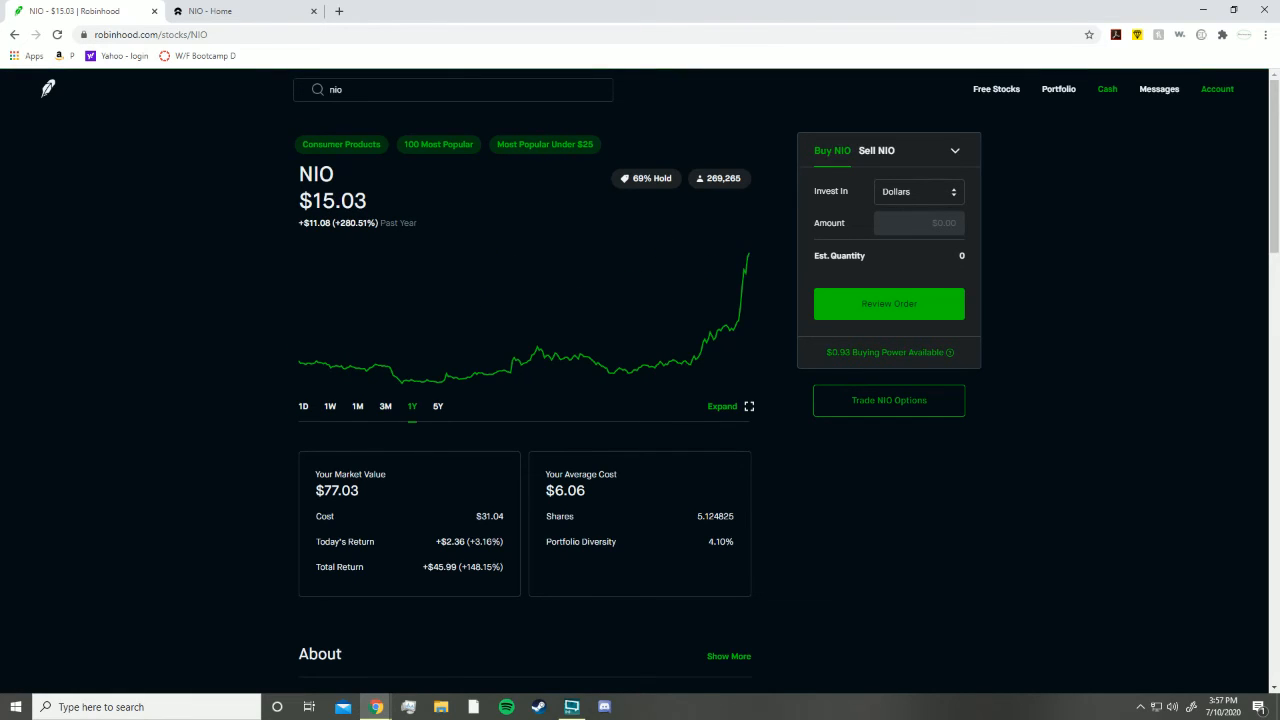
{"action": "left_click", "coordinate": [244, 12]}
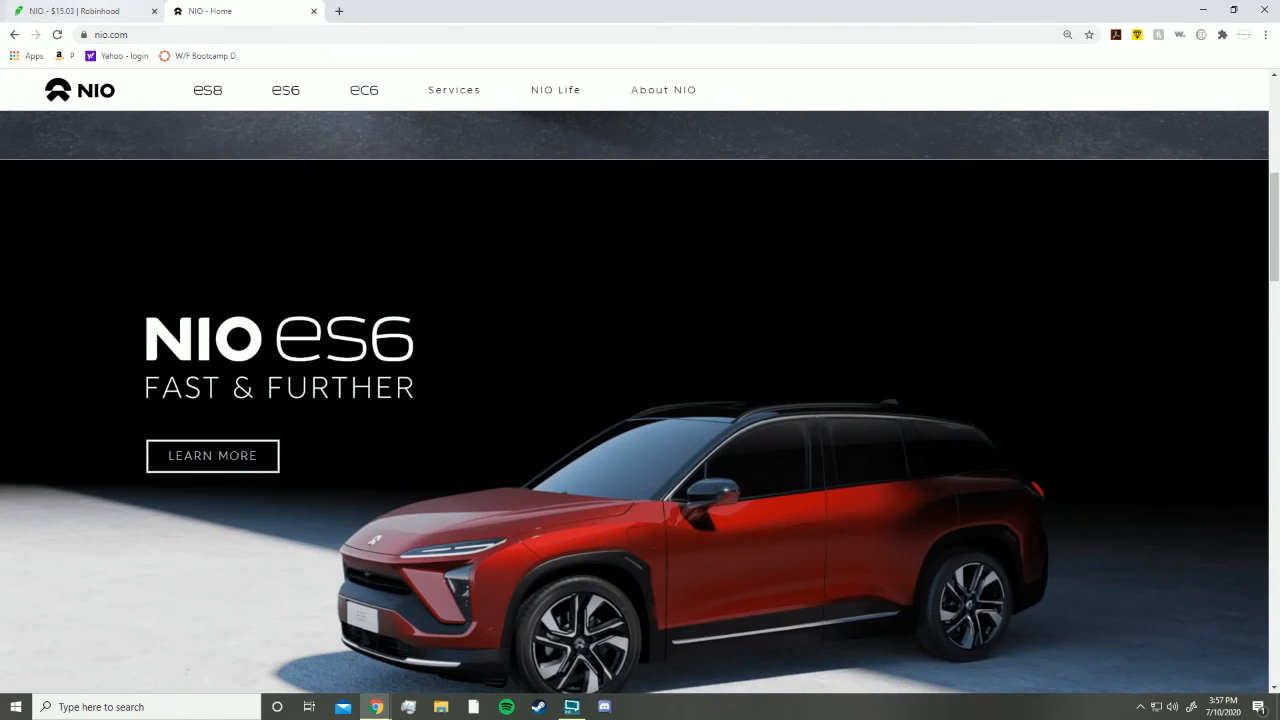
{"action": "left_click", "coordinate": [80, 12]}
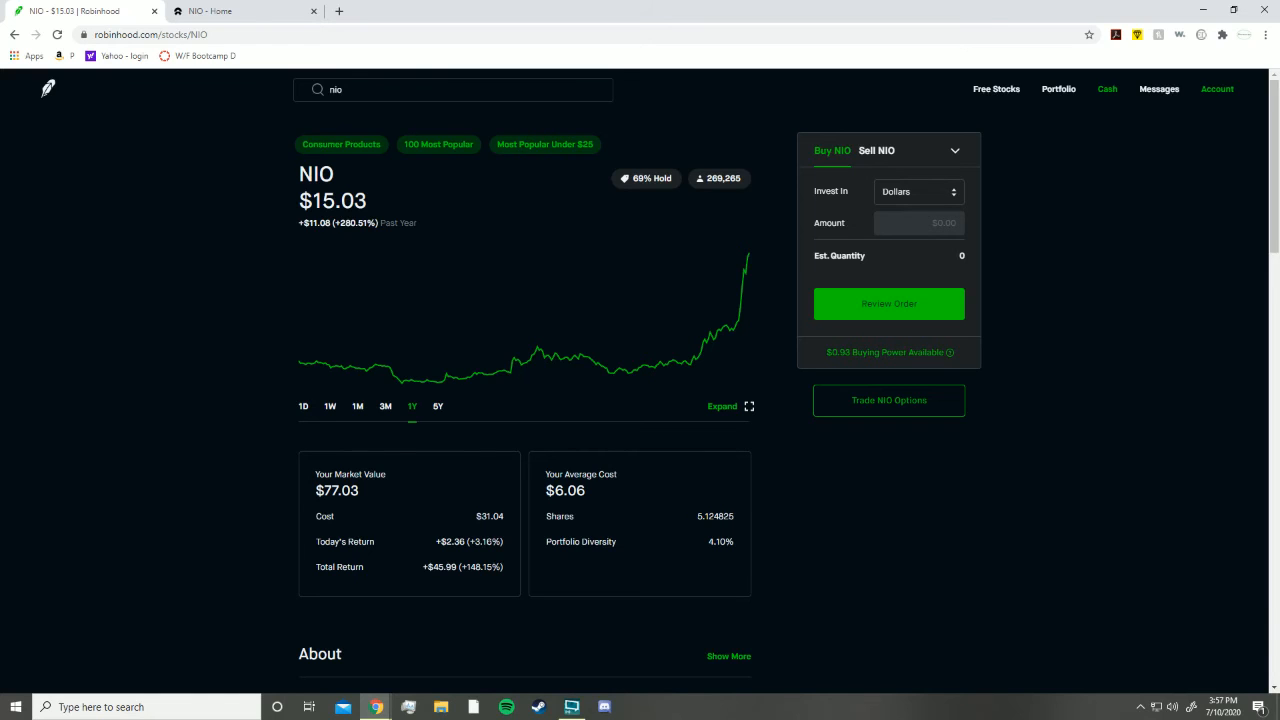
{"action": "left_click", "coordinate": [244, 12]}
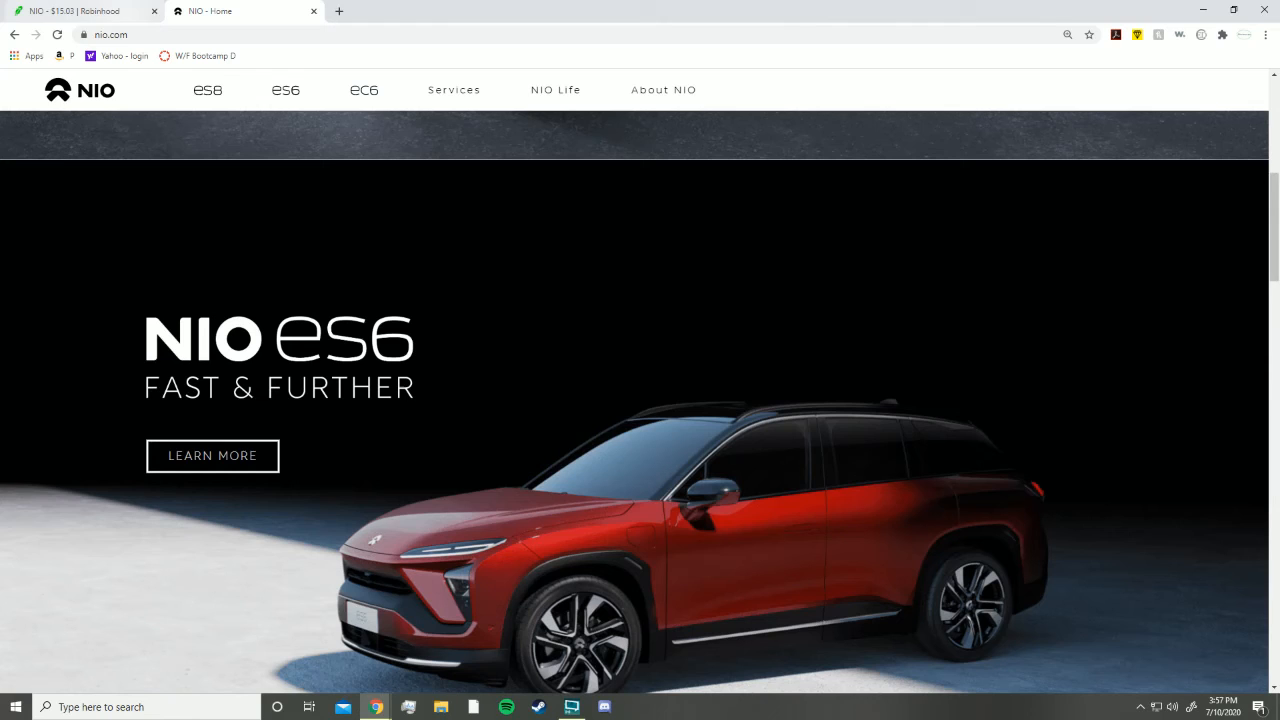
{"action": "scroll", "scroll_direction": "down", "scroll_amount": 3}
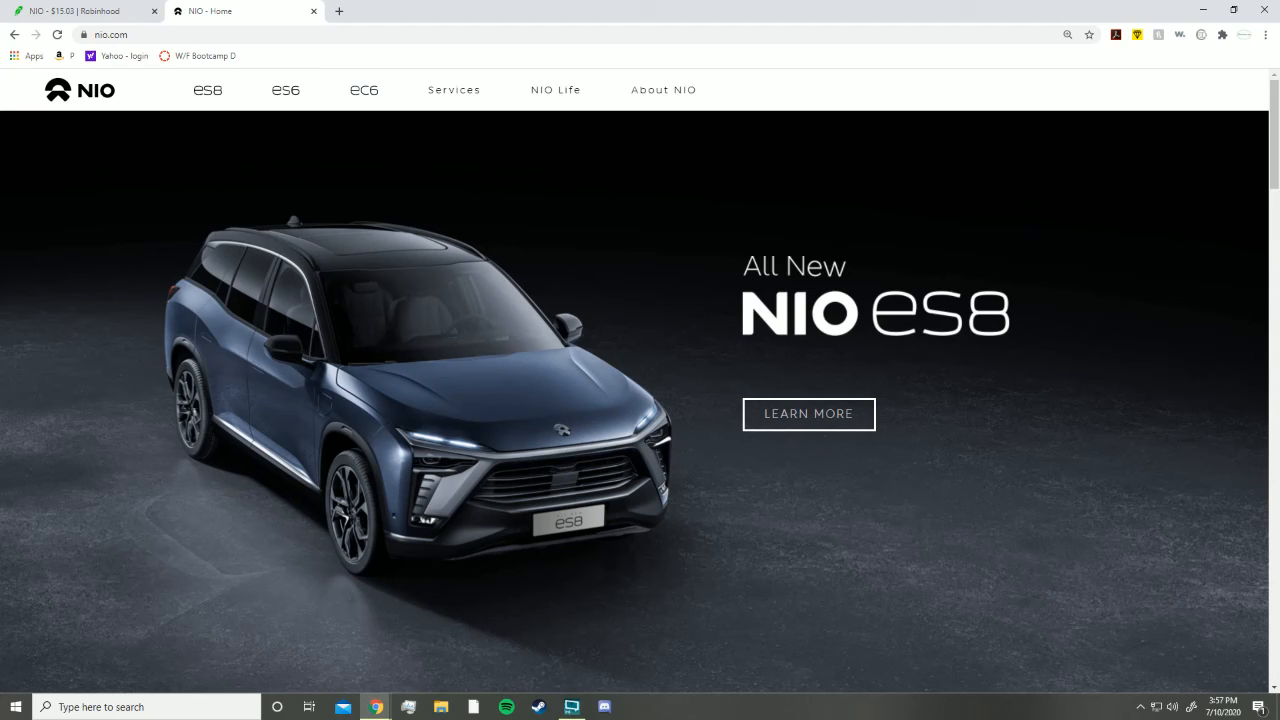
Nudge the nio.com homepage down and back up to the All New NIO ES8 banner
{"action": "scroll", "scroll_direction": "down", "scroll_amount": 3}
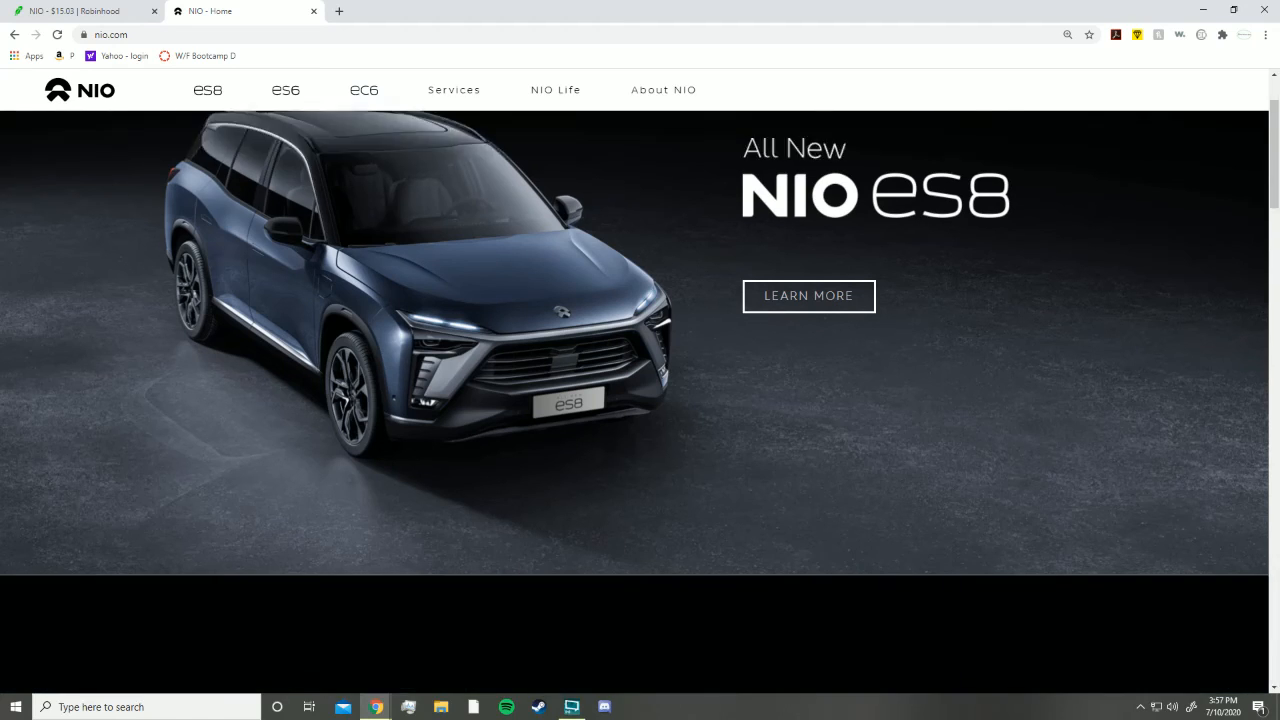
{"action": "scroll", "scroll_direction": "up", "scroll_amount": 3}
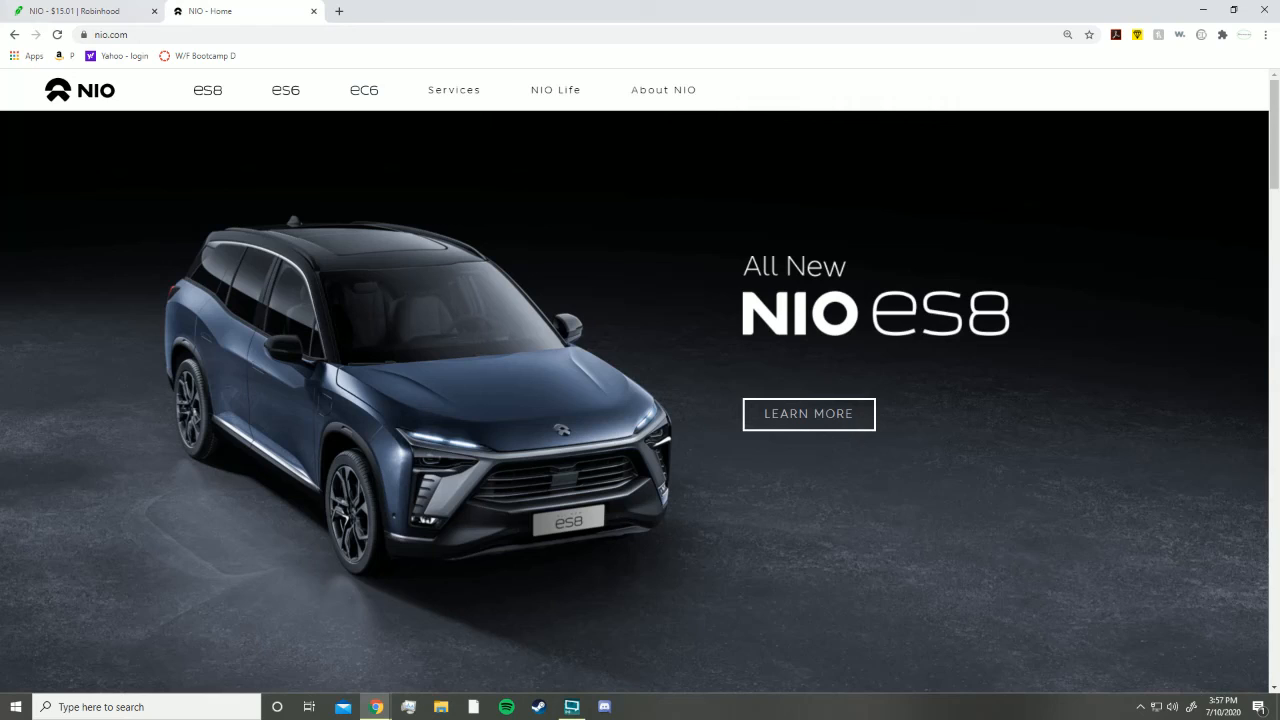
{"action": "mouse_move", "coordinate": [80, 12]}
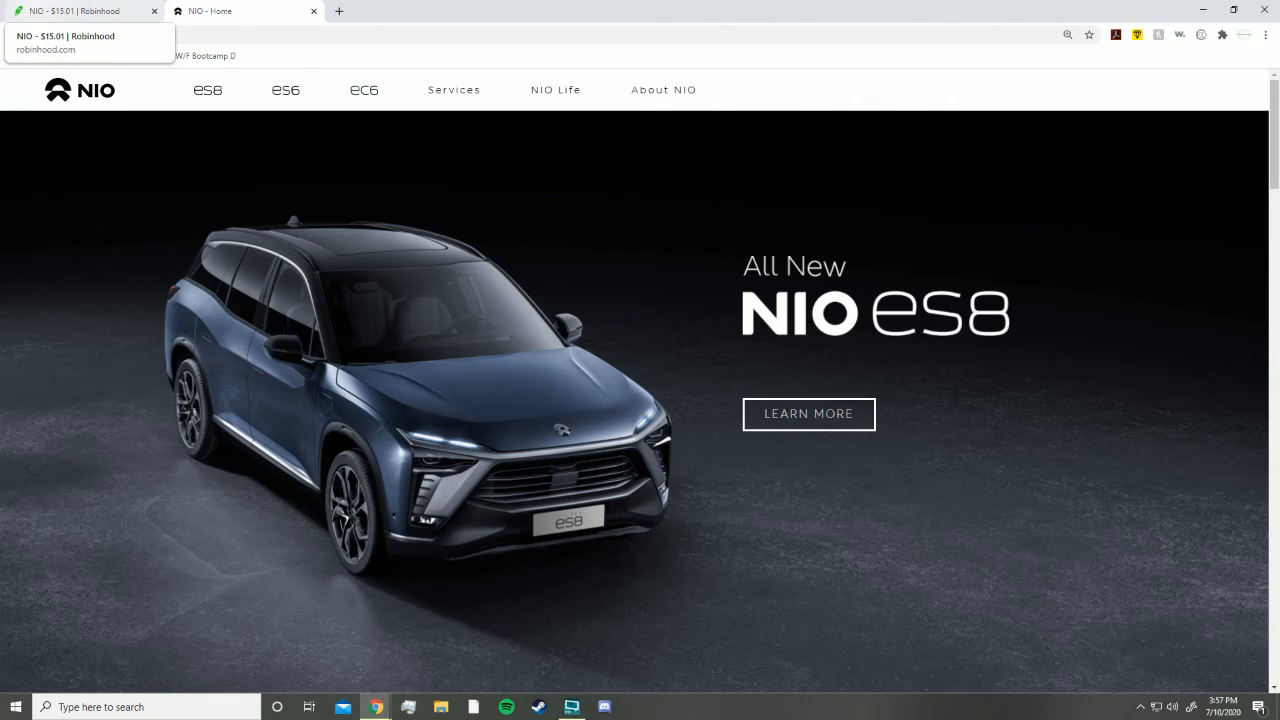